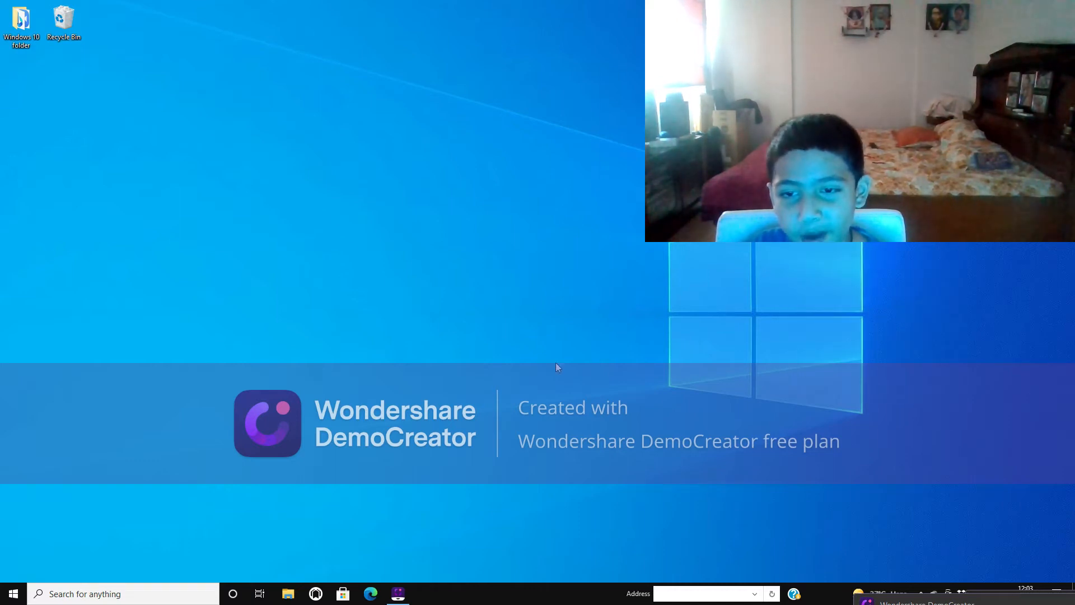
{"action": "mouse_move", "coordinate": [699, 406]}
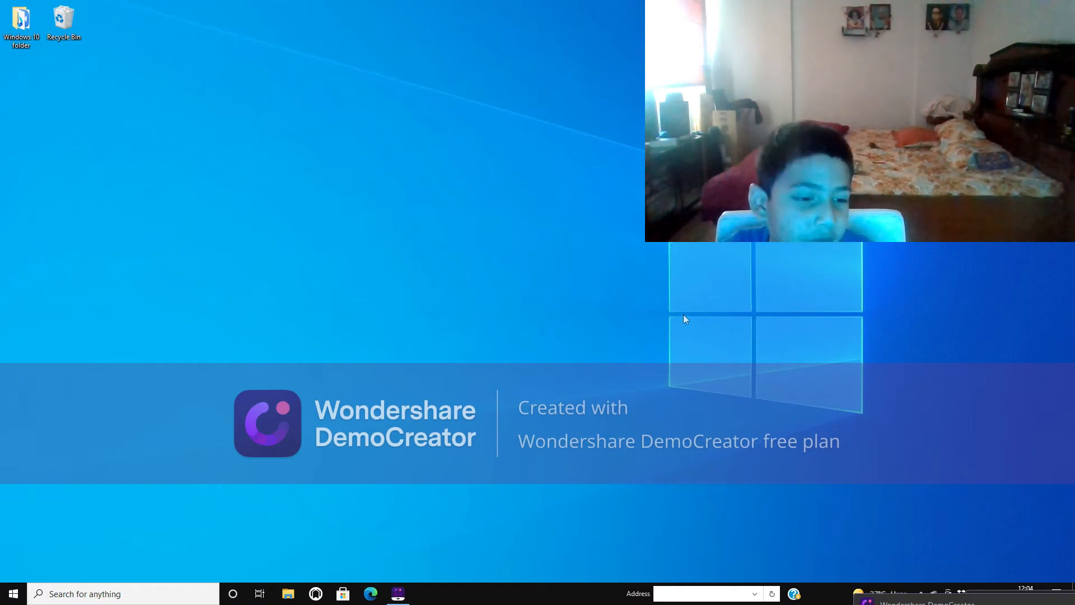
- Bring up the desktop's right-click shortcut menu with its New submenu
{"action": "left_click", "coordinate": [12, 593]}
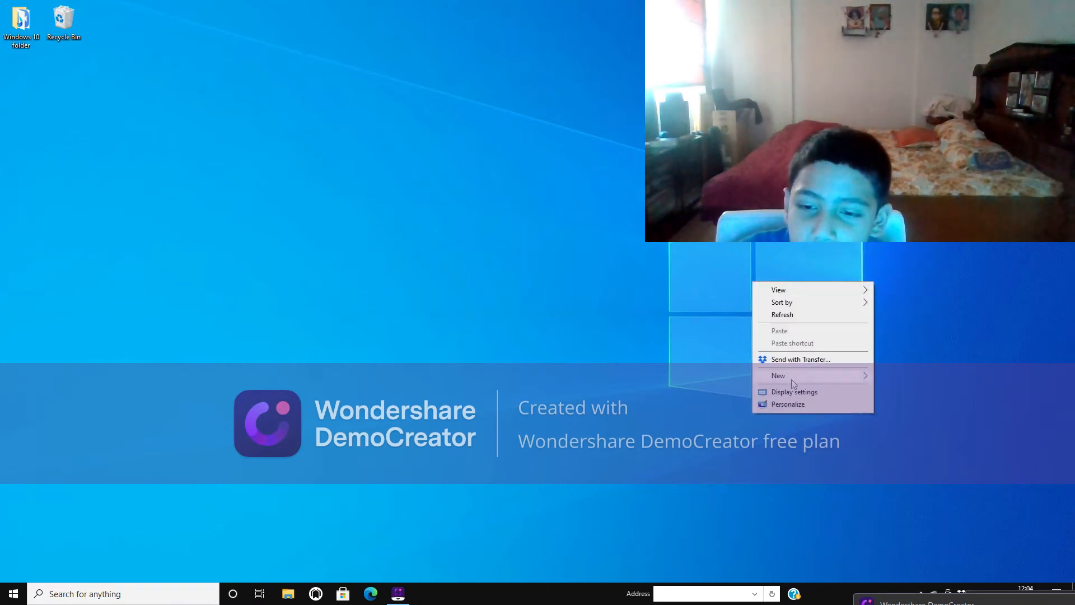
- In Personalization > Colors, set Windows mode to Light and default app mode to Dark
{"action": "left_click", "coordinate": [794, 392]}
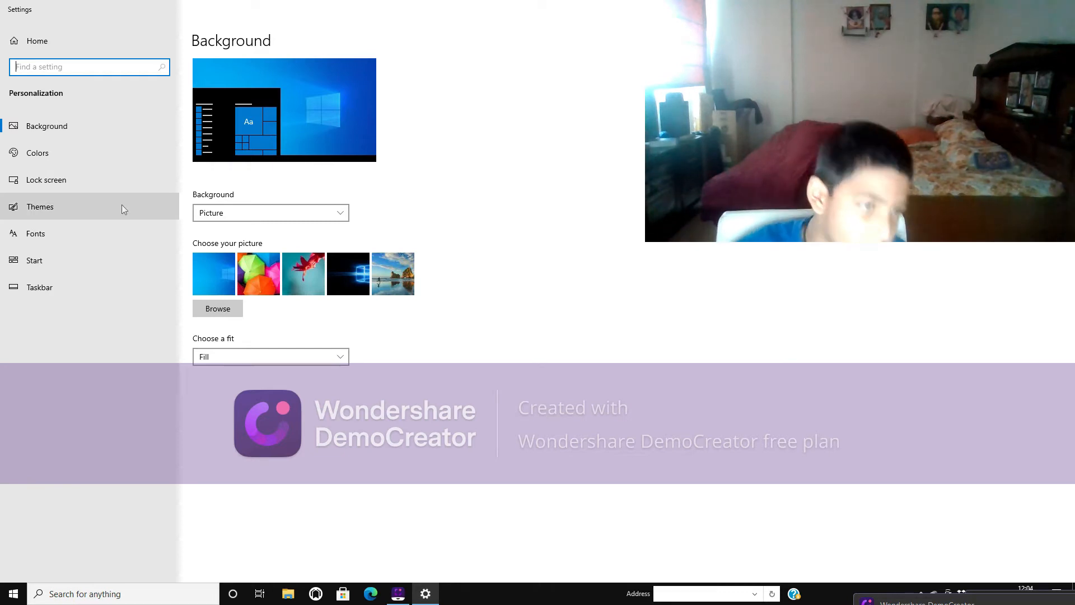
{"action": "left_click", "coordinate": [40, 206]}
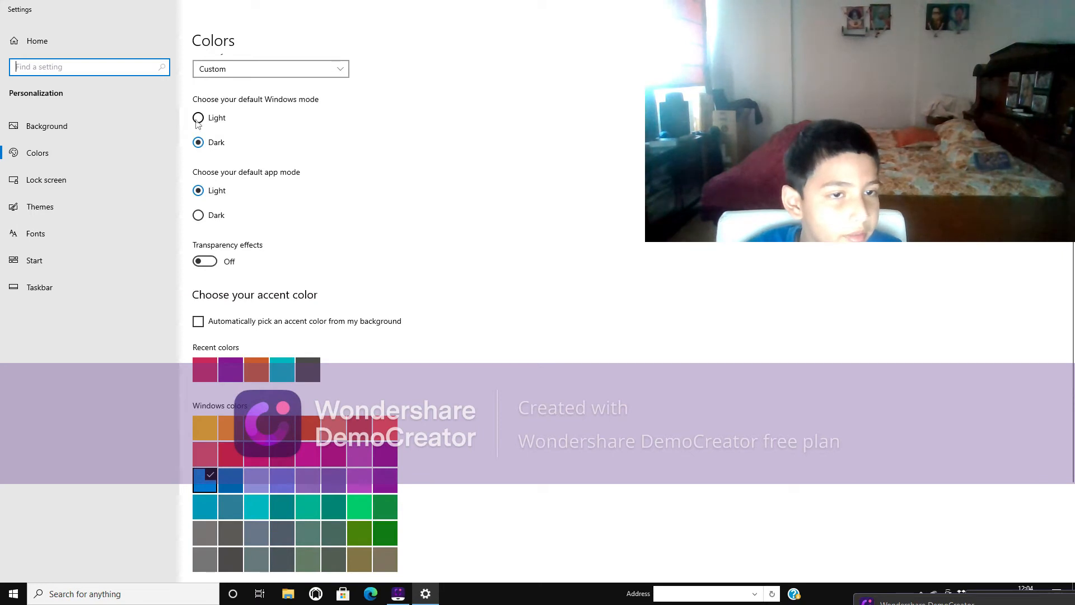
{"action": "left_click", "coordinate": [197, 119]}
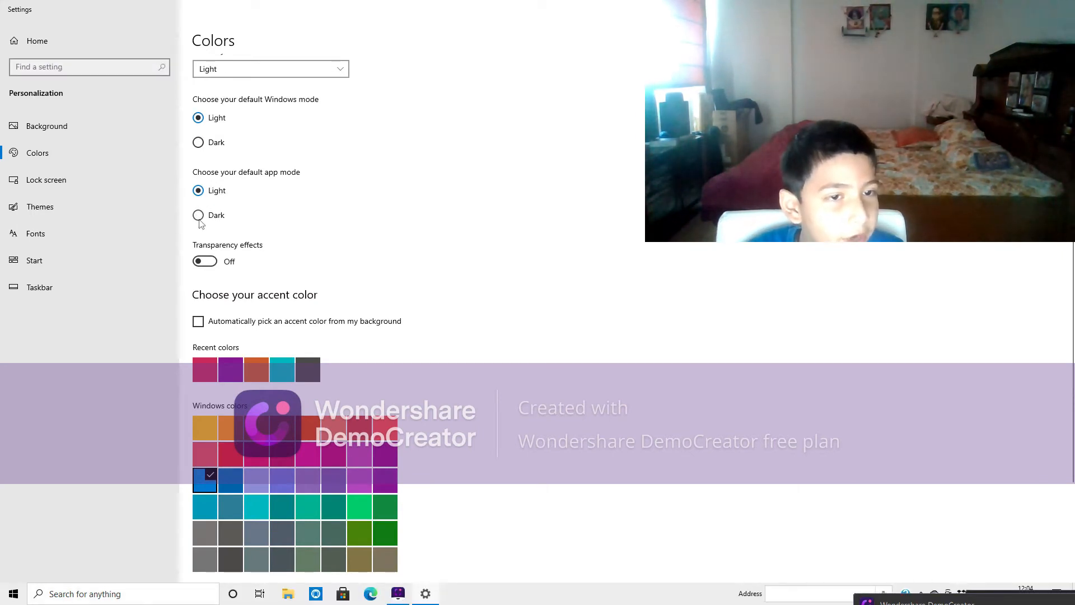
{"action": "left_click", "coordinate": [197, 214]}
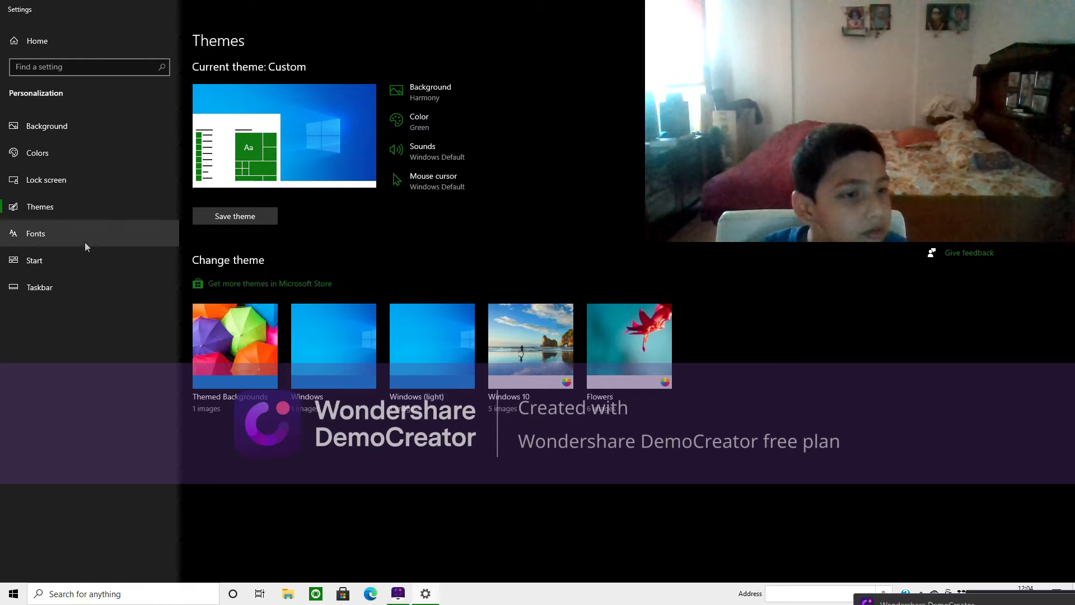
- Browse the Fonts page briefly, then return to the Colors page with green accent selected
{"action": "left_click", "coordinate": [34, 233]}
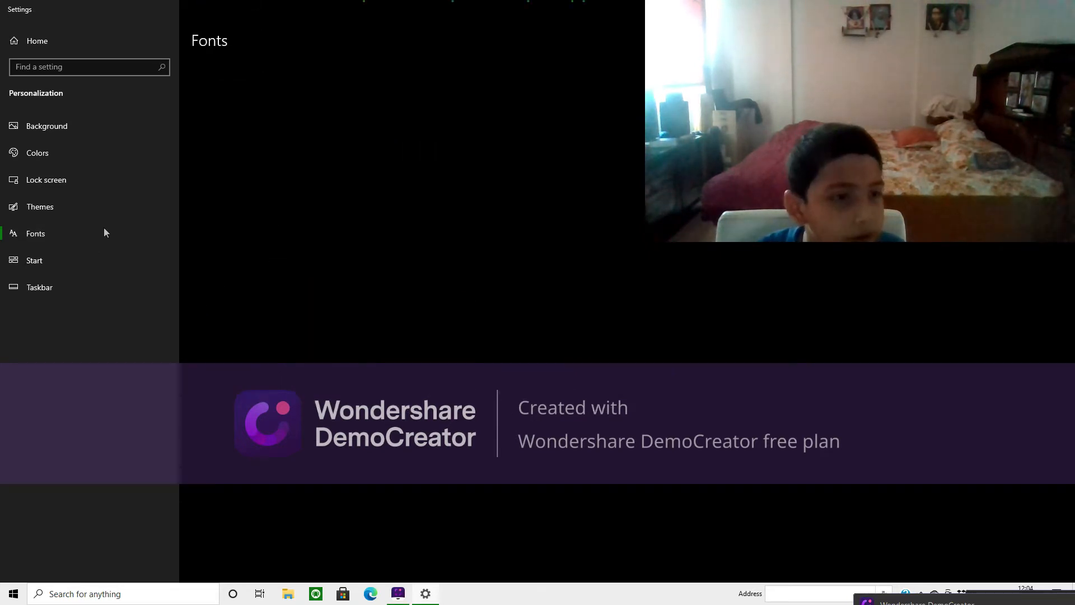
{"action": "left_click", "coordinate": [35, 233]}
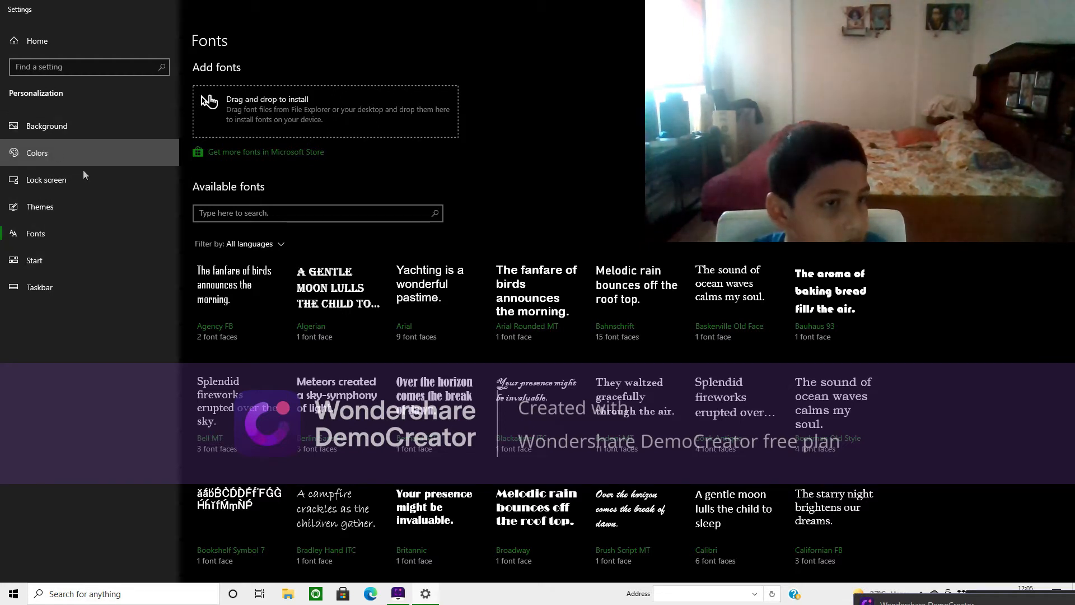
{"action": "left_click", "coordinate": [37, 152]}
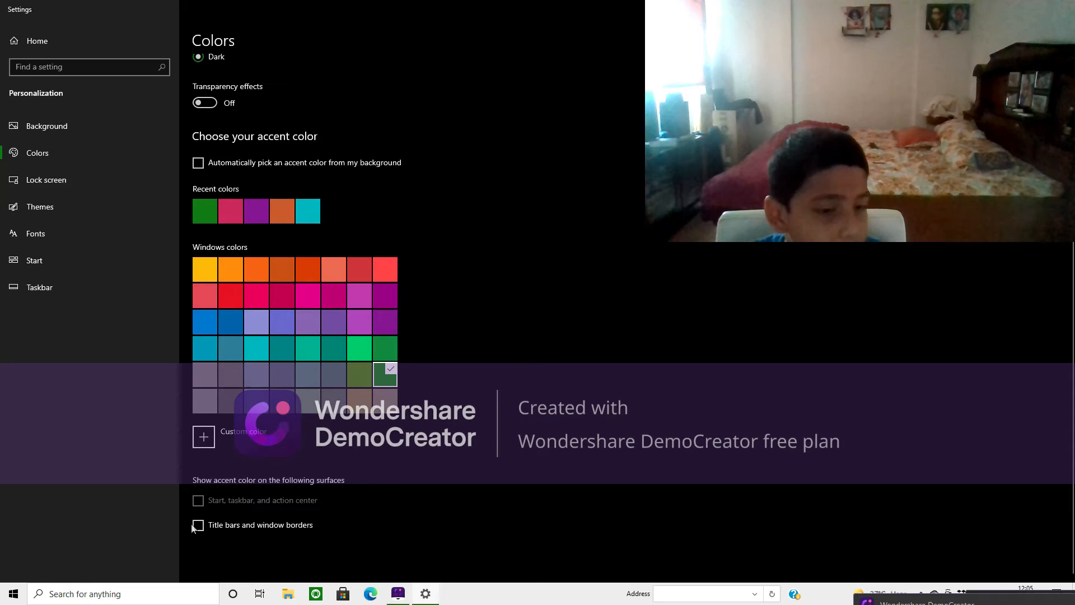
- Show the green accent on title bars and window borders, then reach the Background page via Themes
{"action": "left_click", "coordinate": [197, 524]}
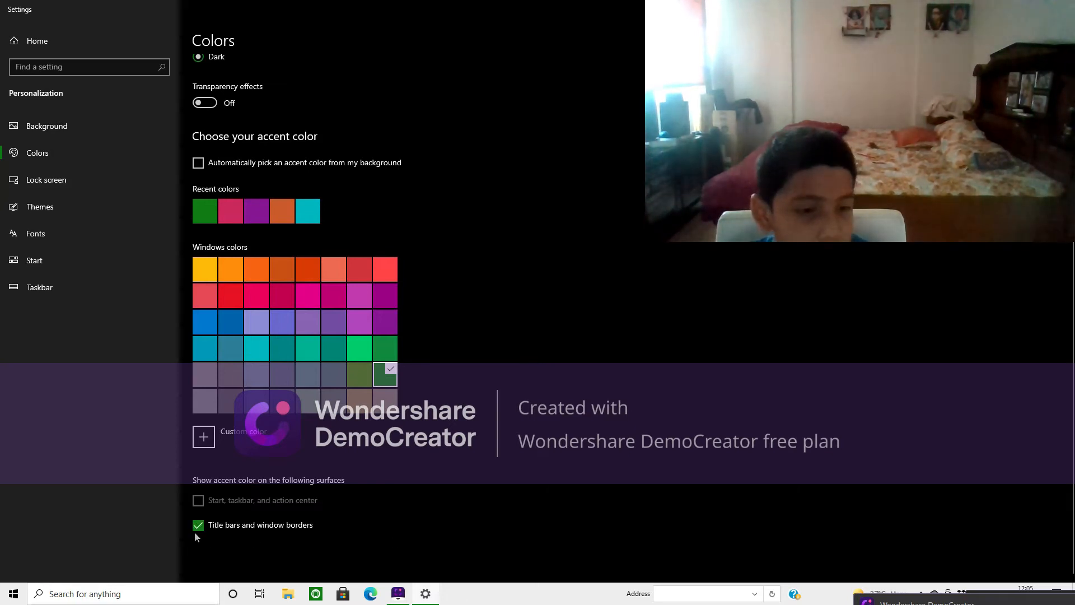
{"action": "left_click", "coordinate": [197, 524]}
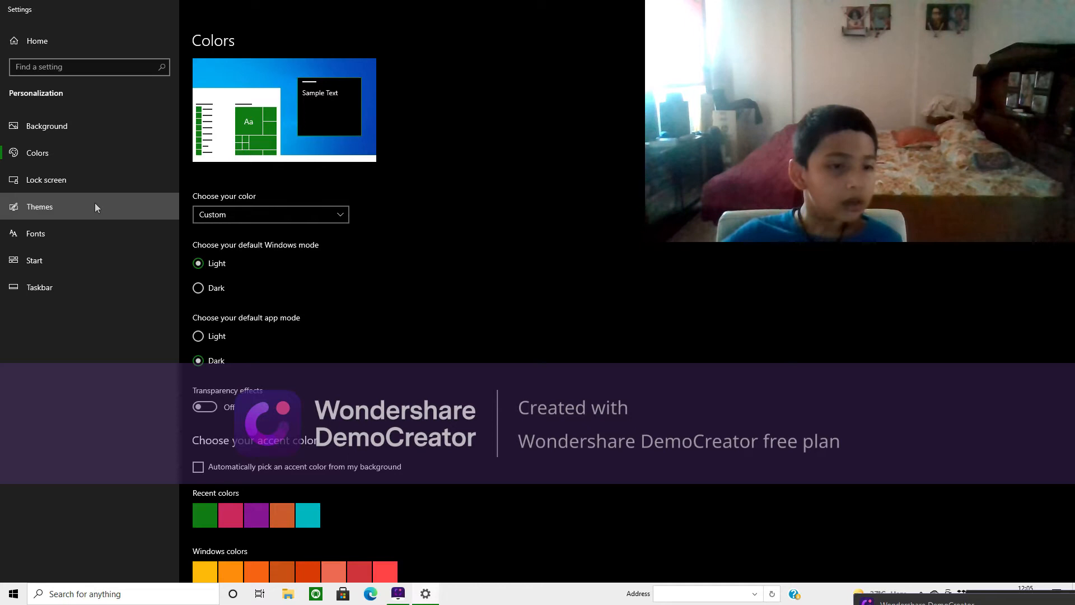
{"action": "left_click", "coordinate": [39, 206]}
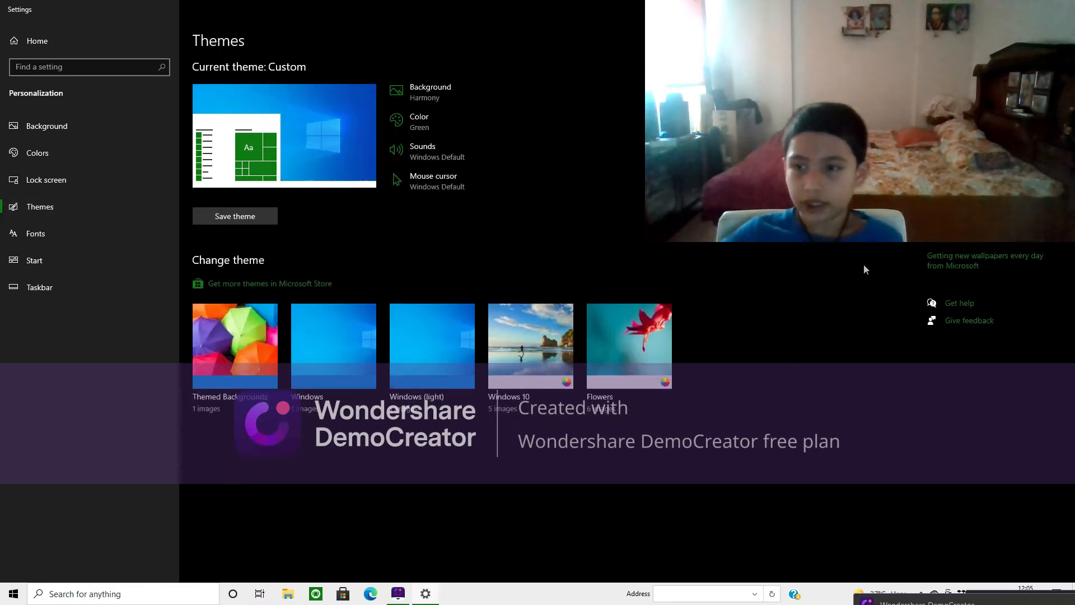
{"action": "mouse_move", "coordinate": [396, 354]}
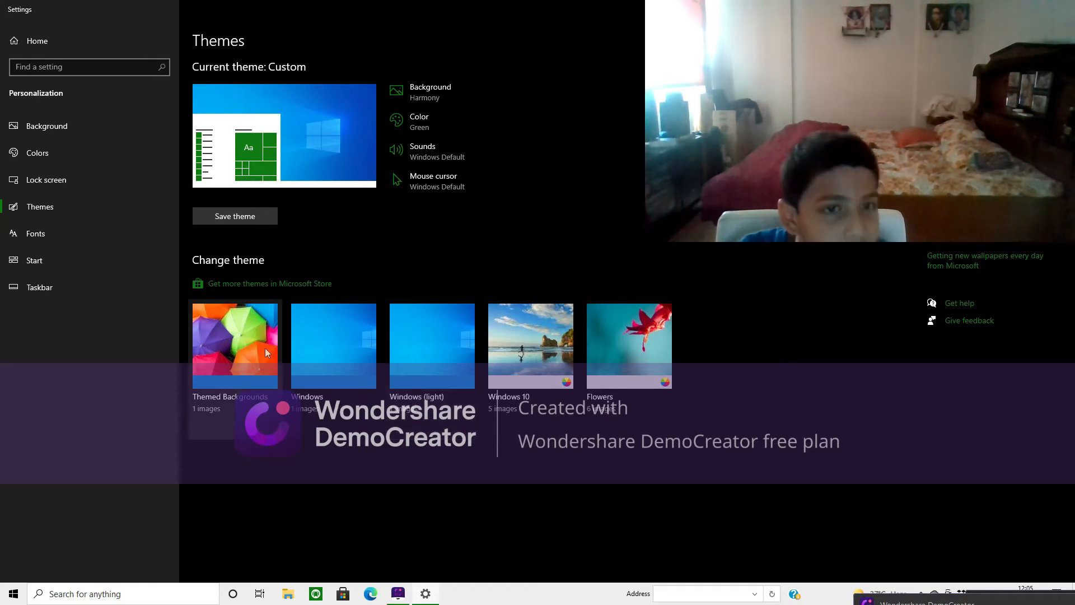
{"action": "mouse_move", "coordinate": [81, 244]}
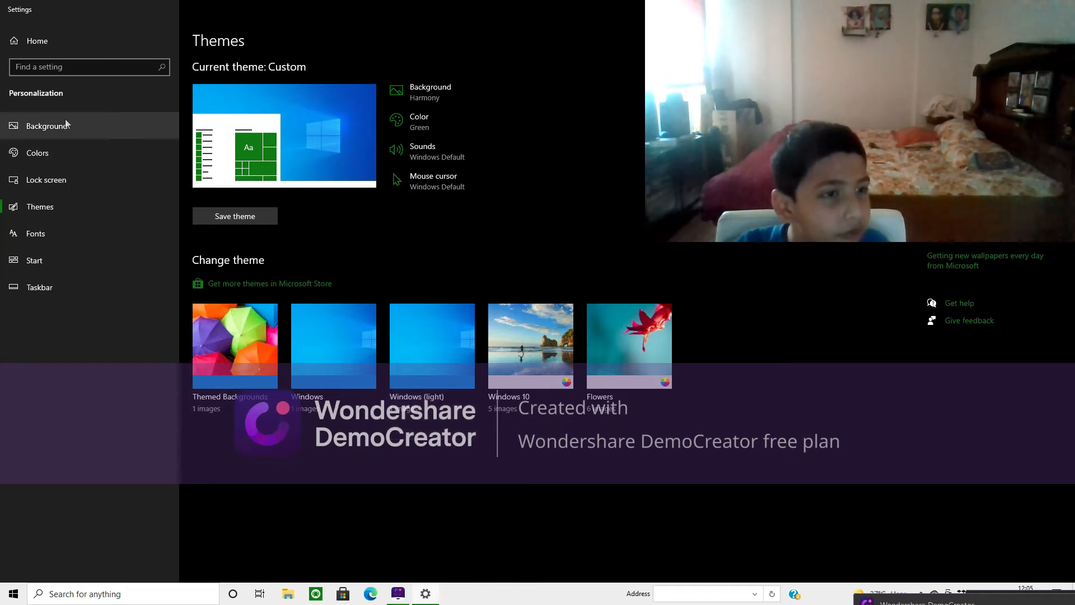
{"action": "left_click", "coordinate": [47, 126]}
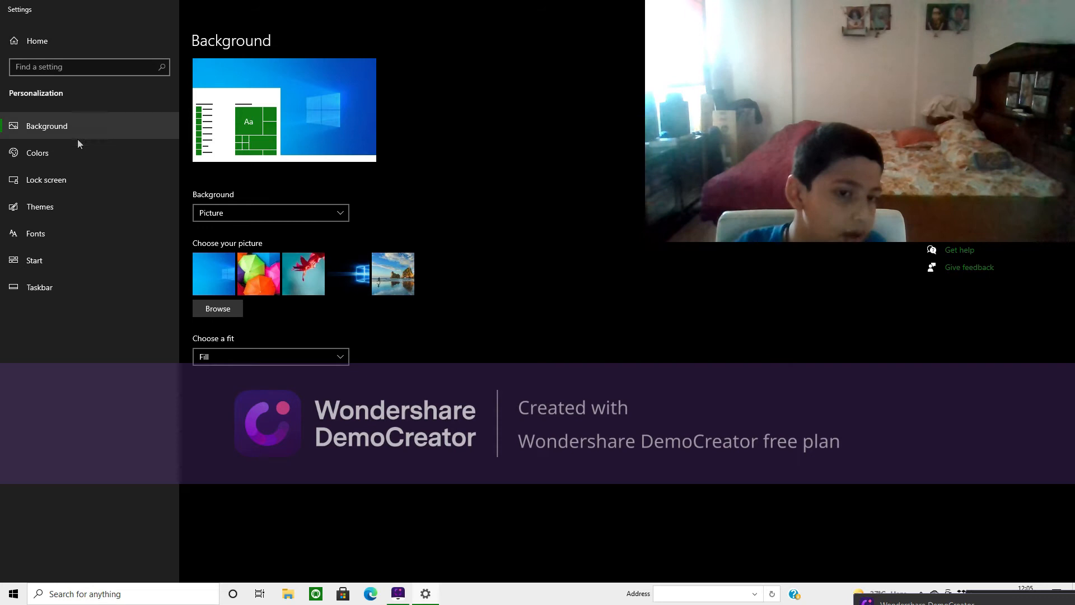
{"action": "mouse_move", "coordinate": [62, 164]}
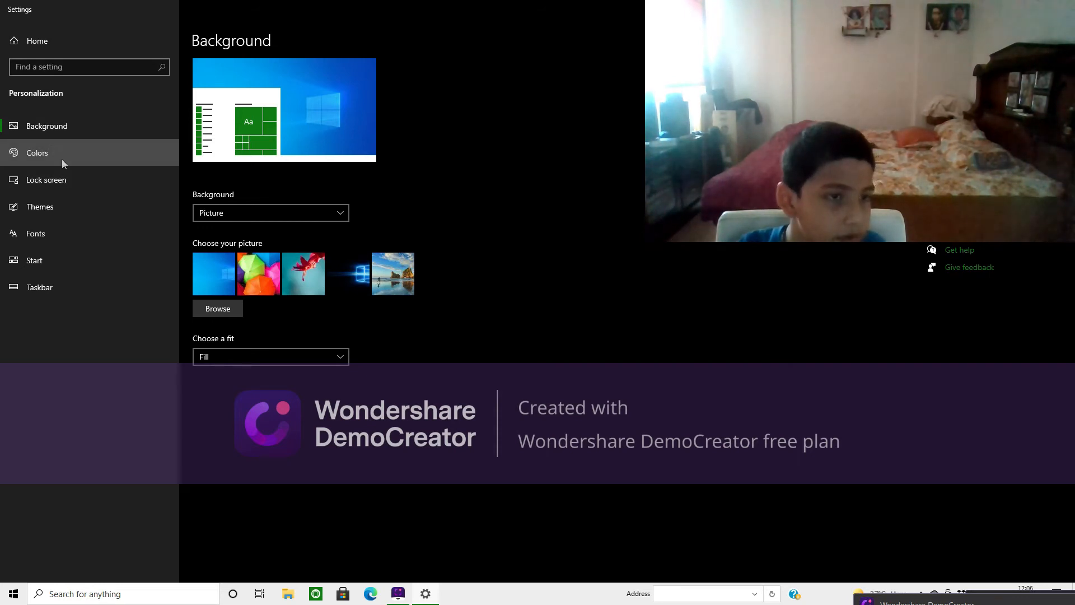
{"action": "left_click", "coordinate": [37, 153]}
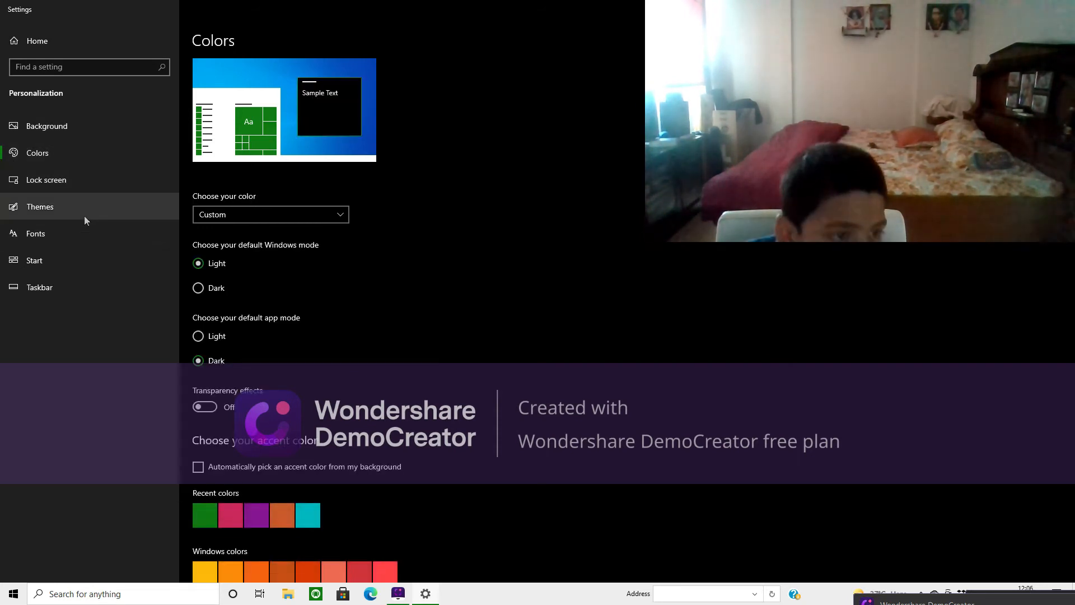
{"action": "left_click", "coordinate": [40, 206]}
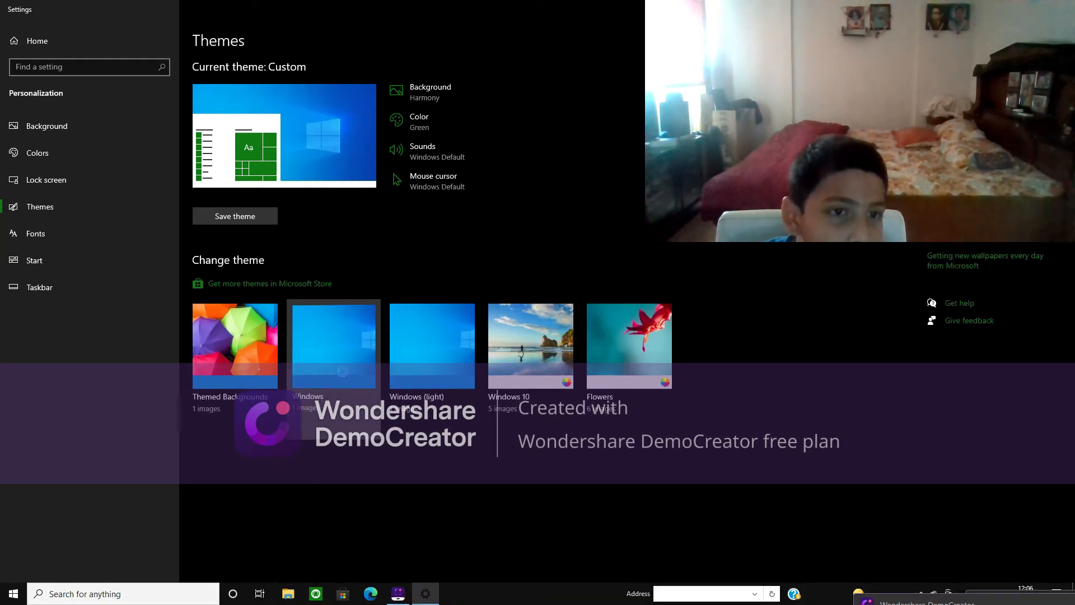
{"action": "left_click", "coordinate": [334, 344]}
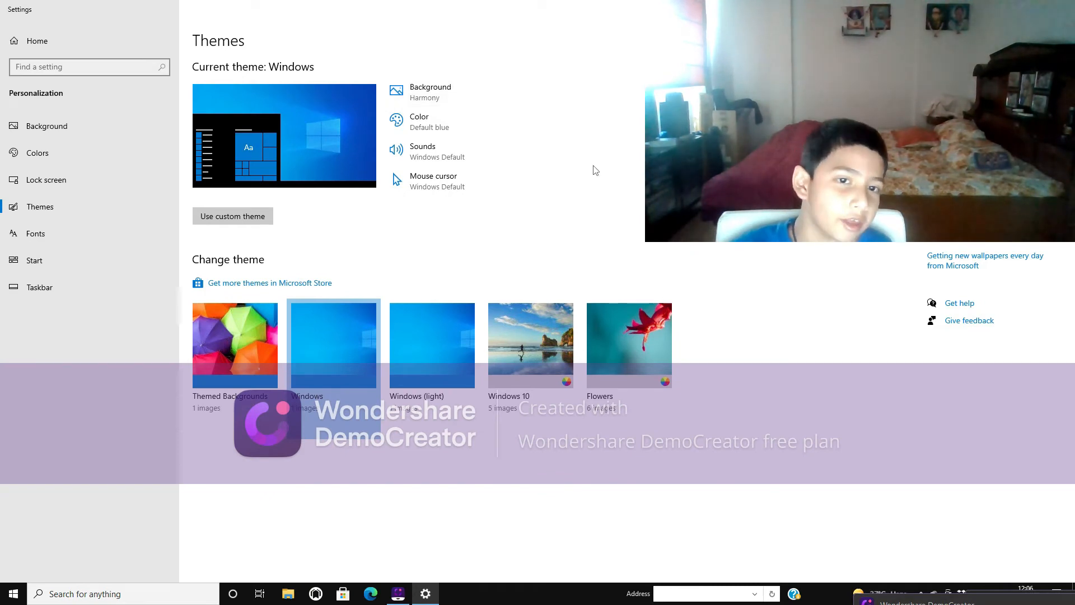
{"action": "mouse_move", "coordinate": [214, 430]}
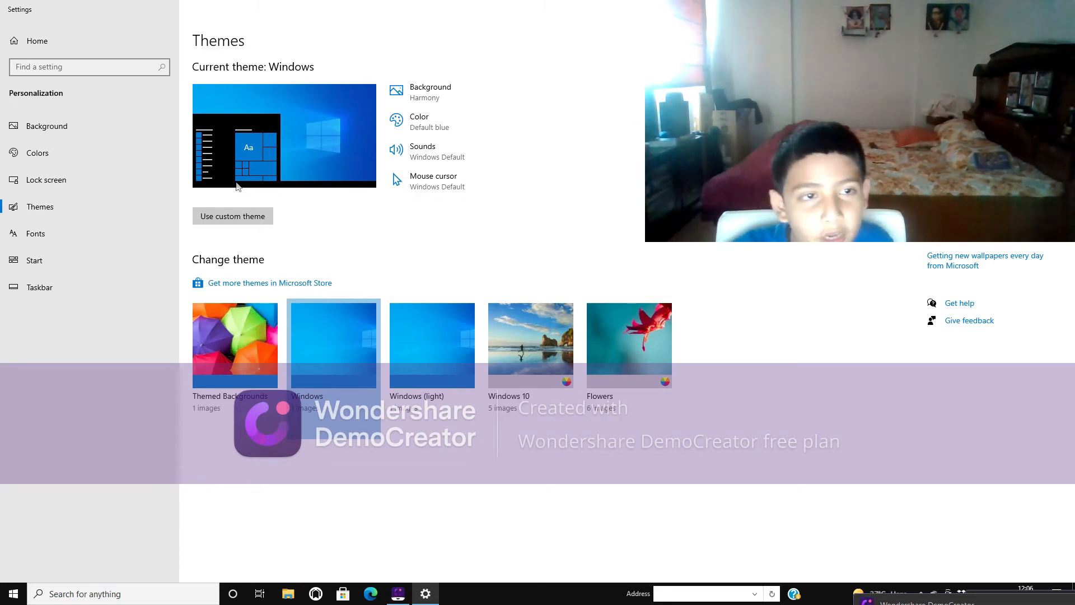
{"action": "mouse_move", "coordinate": [159, 565]}
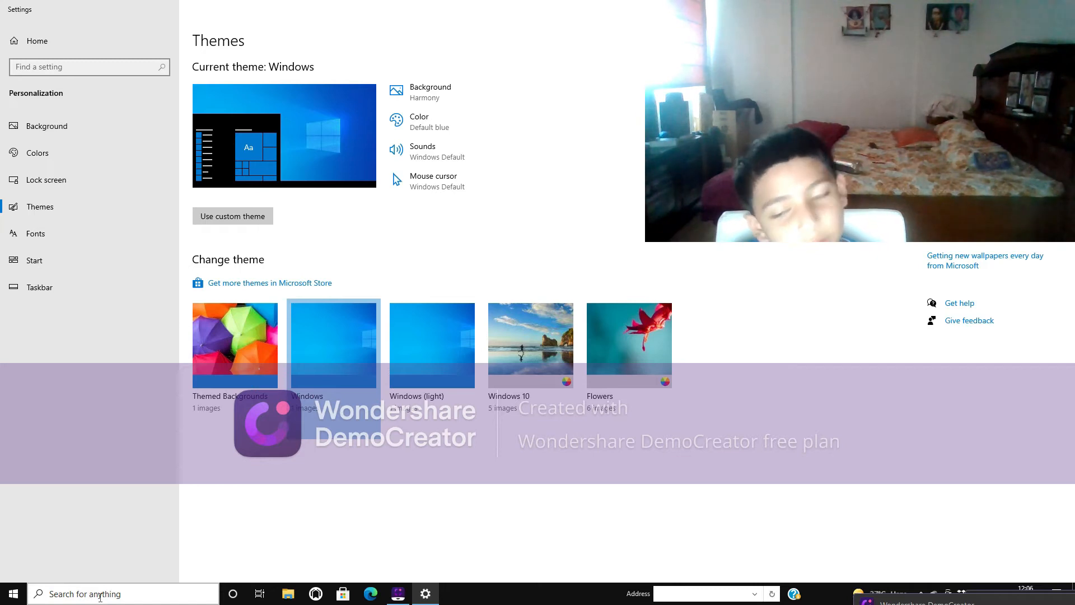
{"action": "mouse_move", "coordinate": [18, 349]}
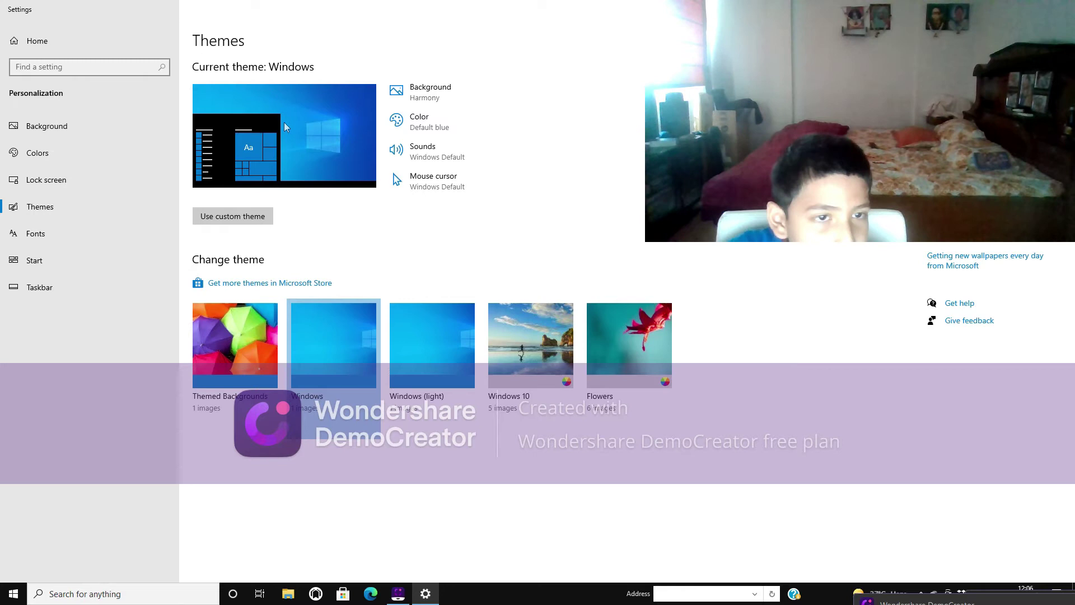
{"action": "mouse_move", "coordinate": [705, 400]}
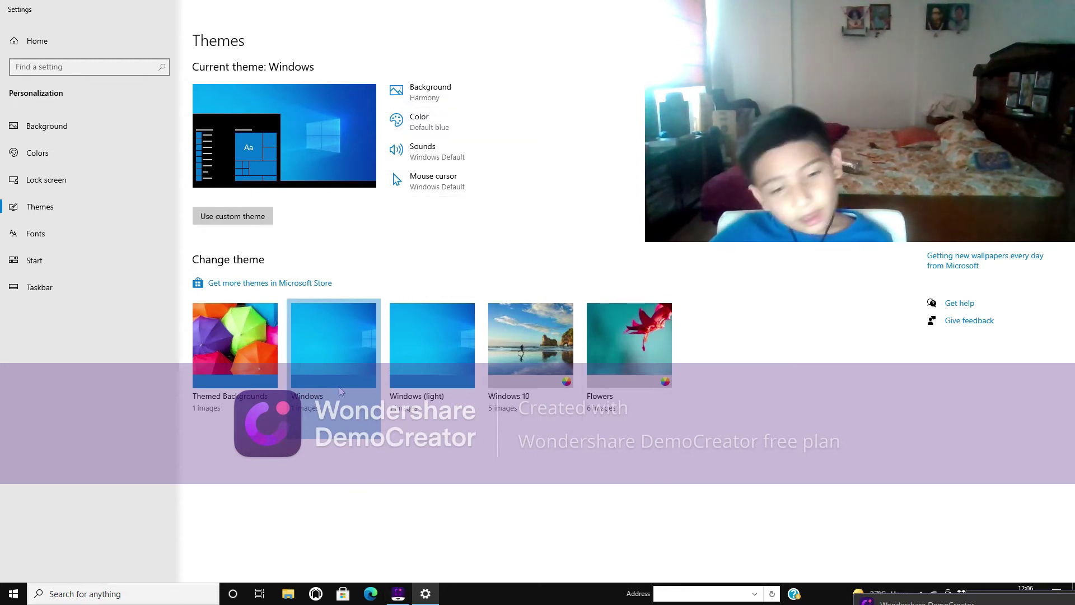
{"action": "mouse_move", "coordinate": [418, 311]}
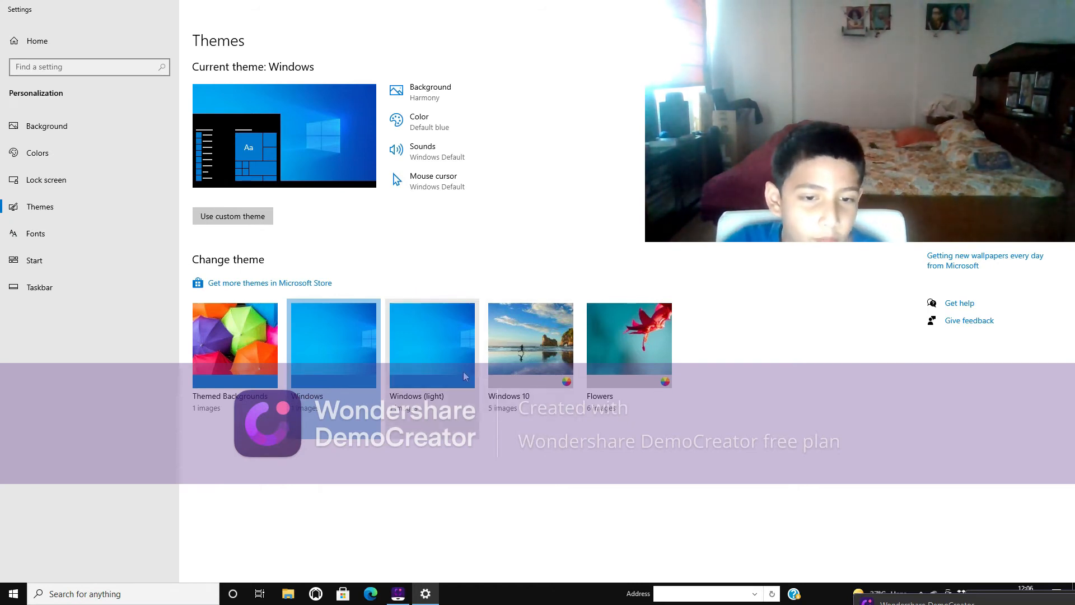
{"action": "left_click", "coordinate": [432, 345]}
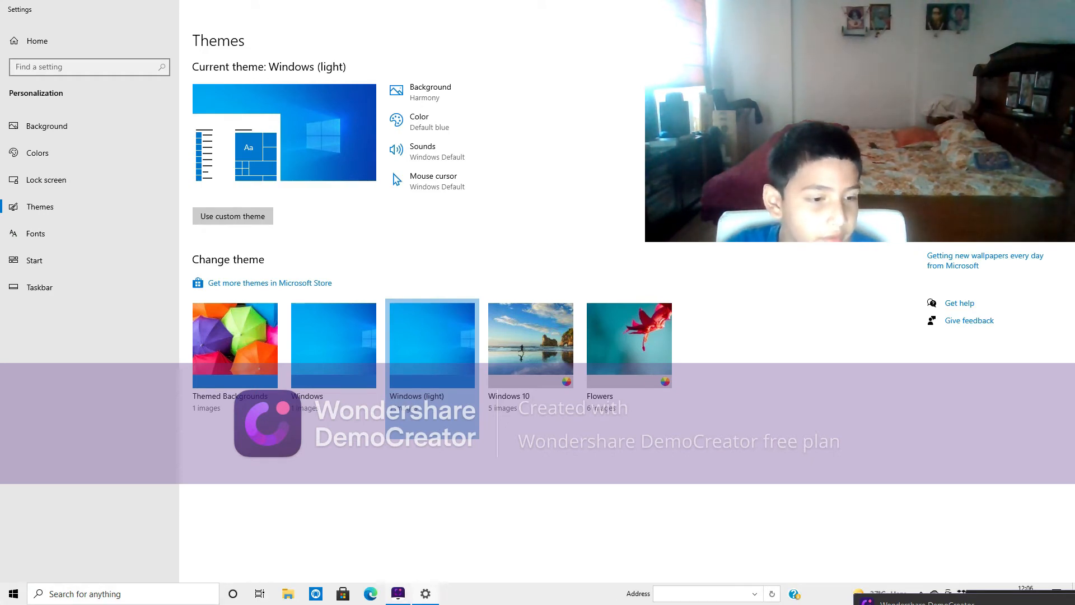
{"action": "left_click", "coordinate": [11, 593]}
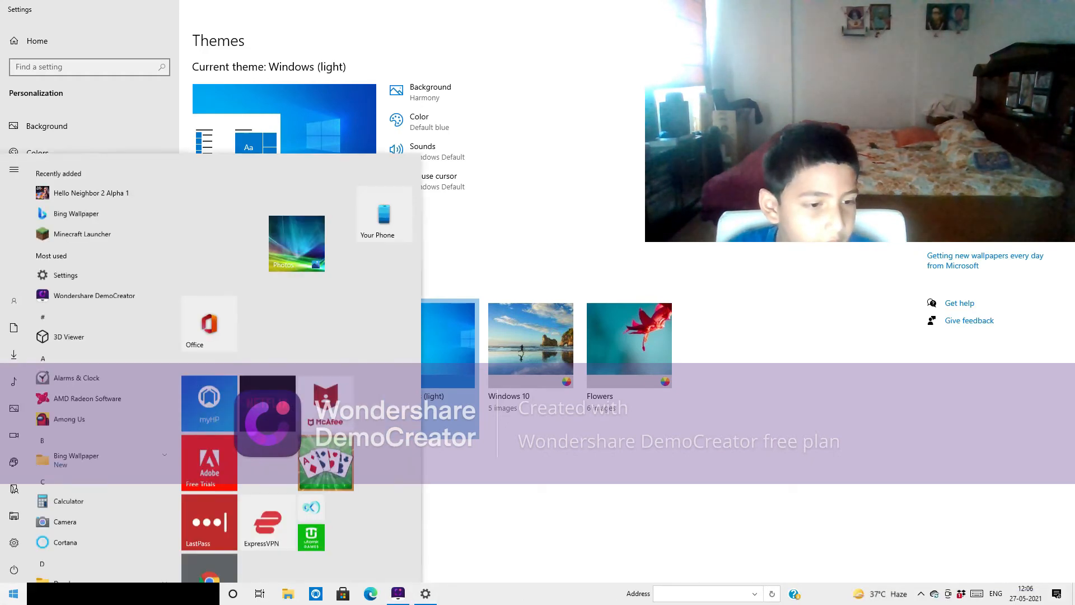
{"action": "left_click", "coordinate": [11, 592]}
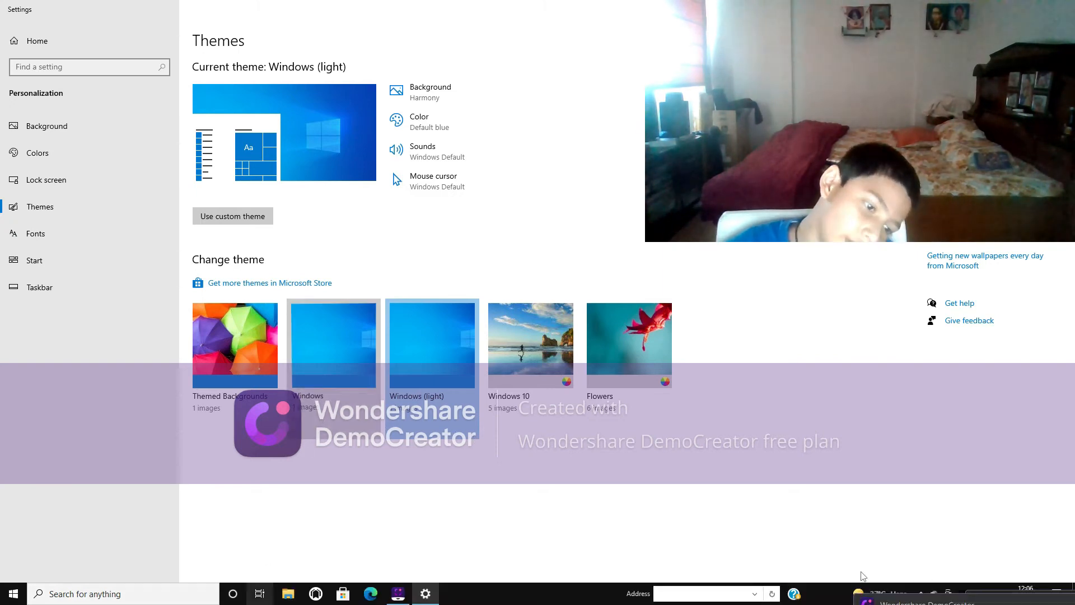
{"action": "left_click", "coordinate": [334, 345]}
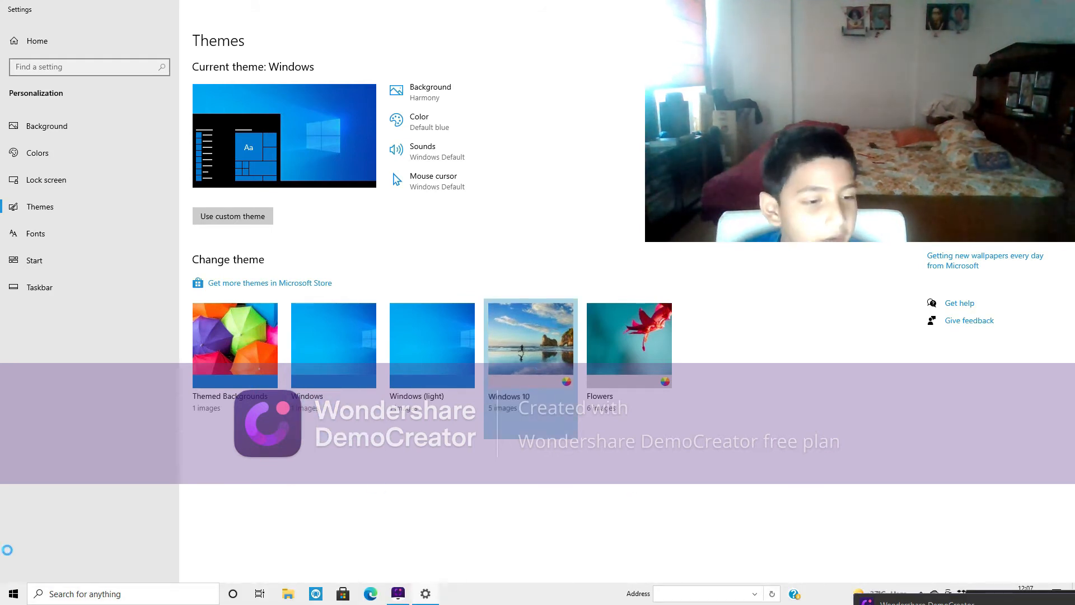
- Apply the Windows 10 theme, then make Flowers the current theme with its slideshow background
{"action": "left_click", "coordinate": [531, 345]}
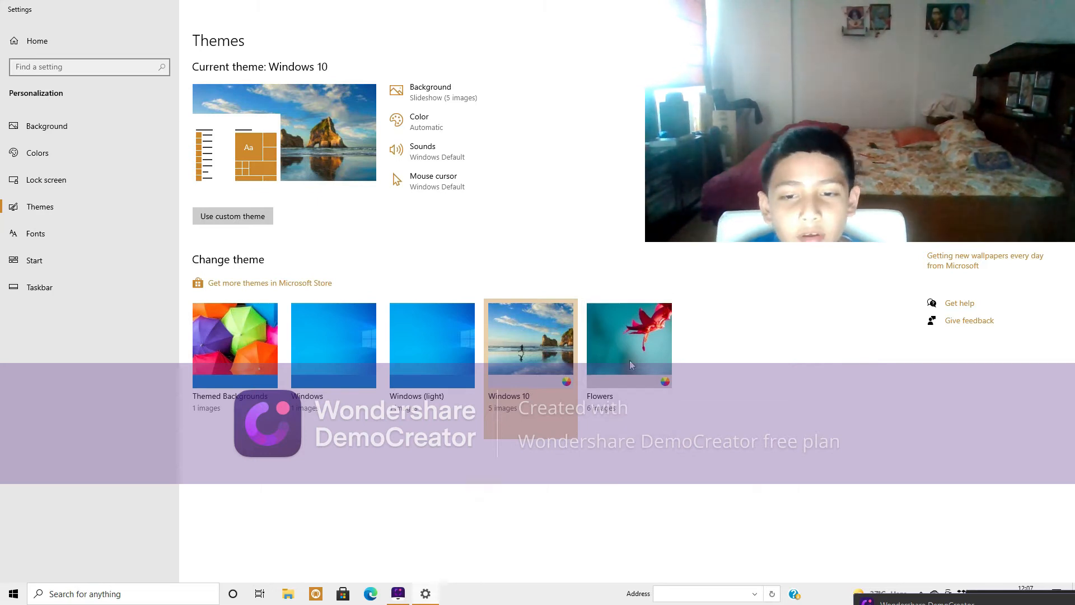
{"action": "mouse_move", "coordinate": [369, 56]}
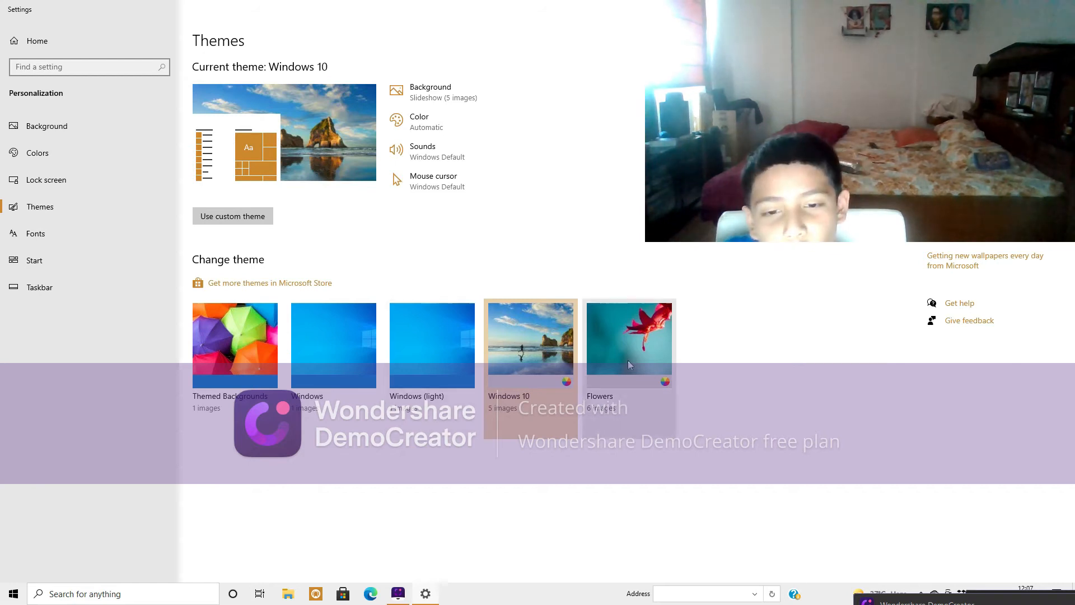
{"action": "left_click", "coordinate": [630, 345]}
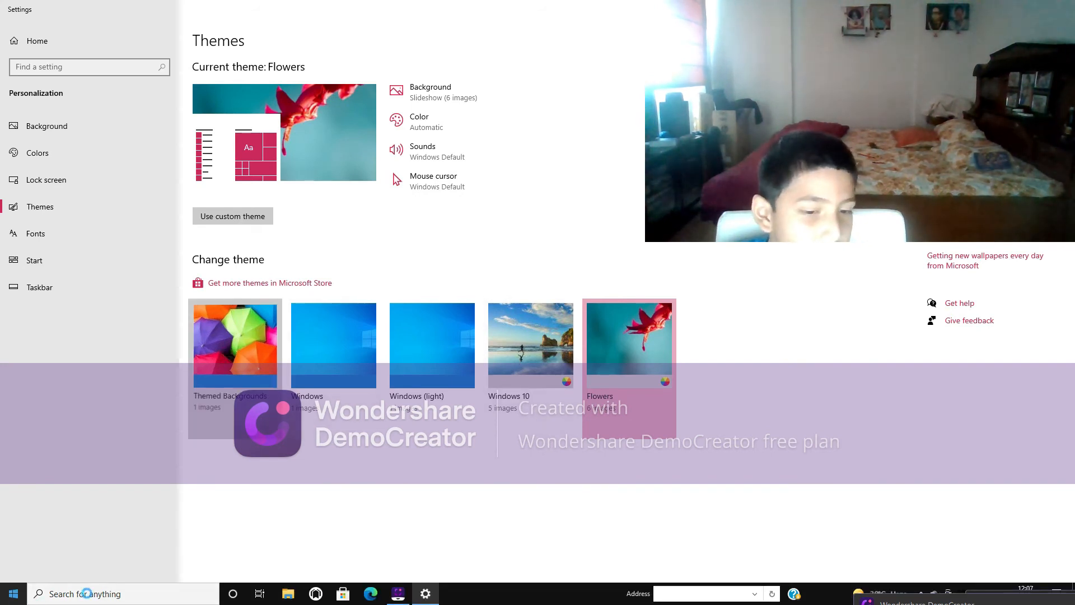
- Apply the Themed Backgrounds theme so the colourful umbrellas show as the desktop background
{"action": "left_click", "coordinate": [235, 345]}
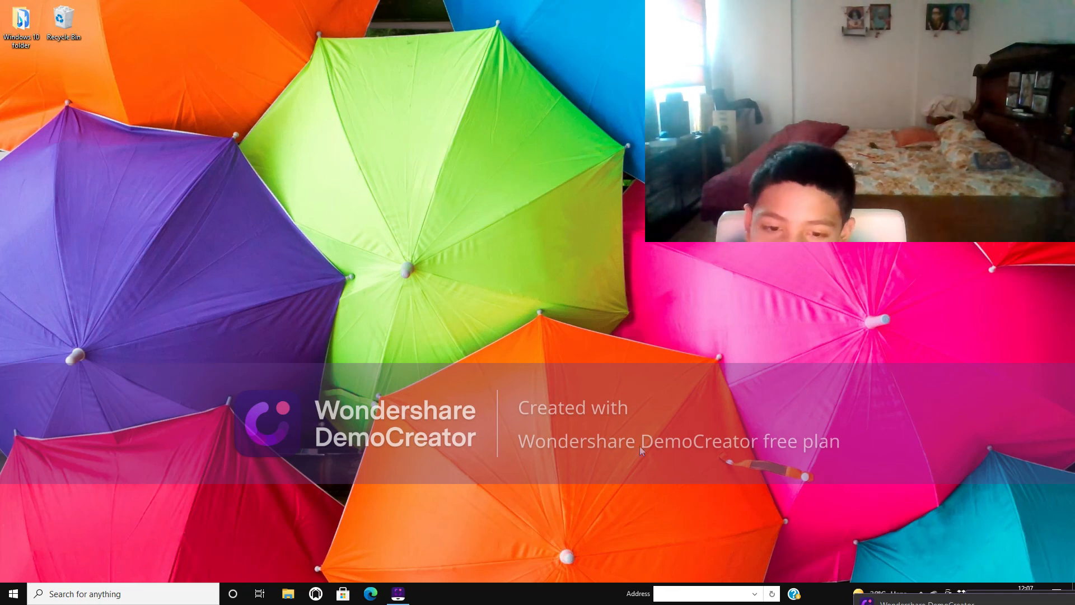
{"action": "mouse_move", "coordinate": [236, 38]}
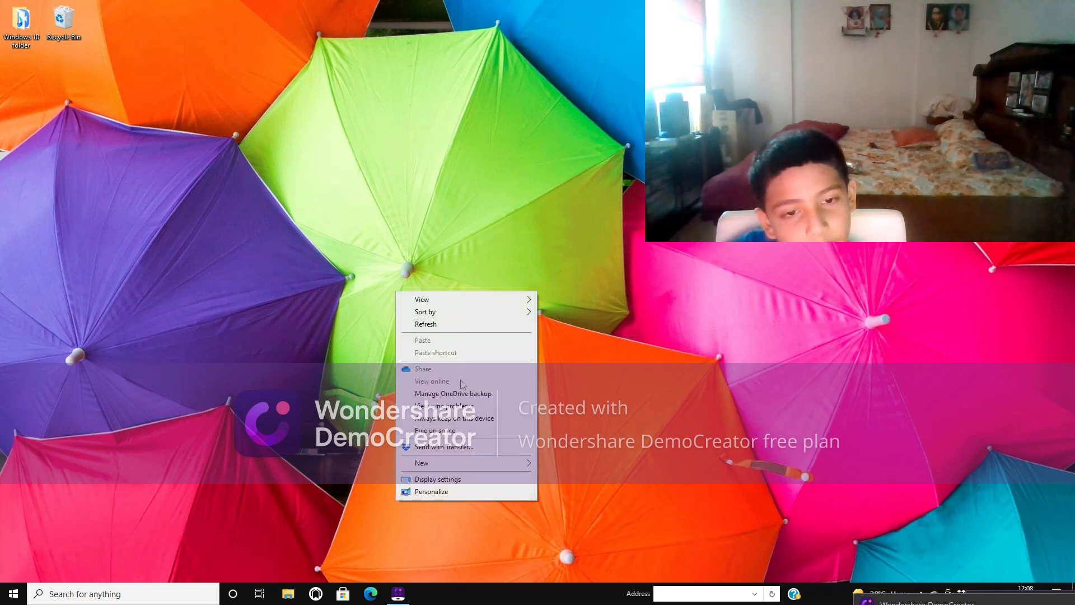
{"action": "mouse_move", "coordinate": [426, 329]}
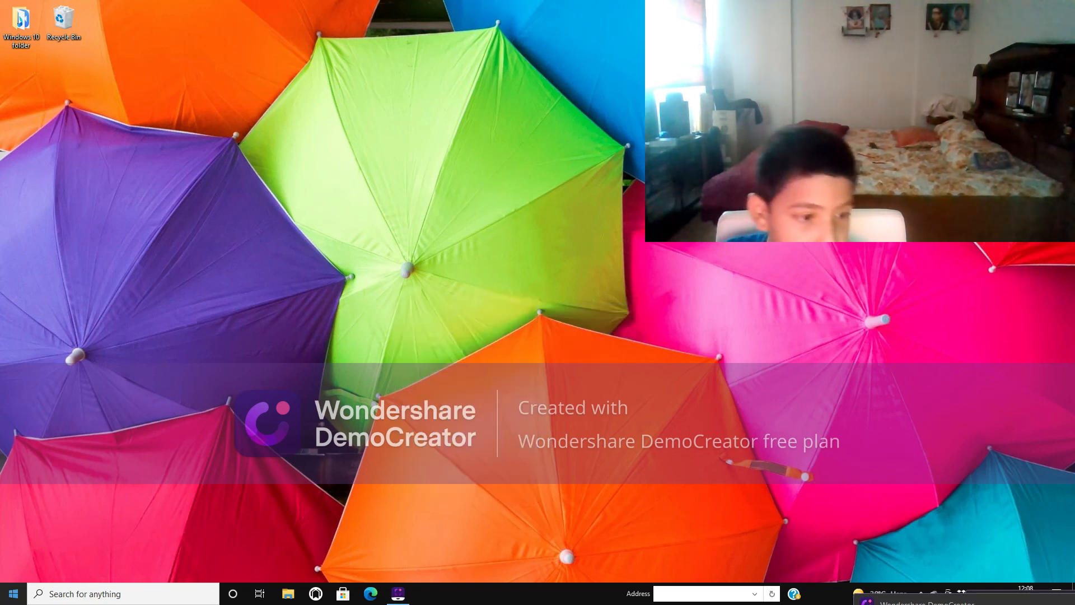
- Bring up the DemoCreator recorder panel from the system tray and move it lower on screen
{"action": "left_click", "coordinate": [10, 594]}
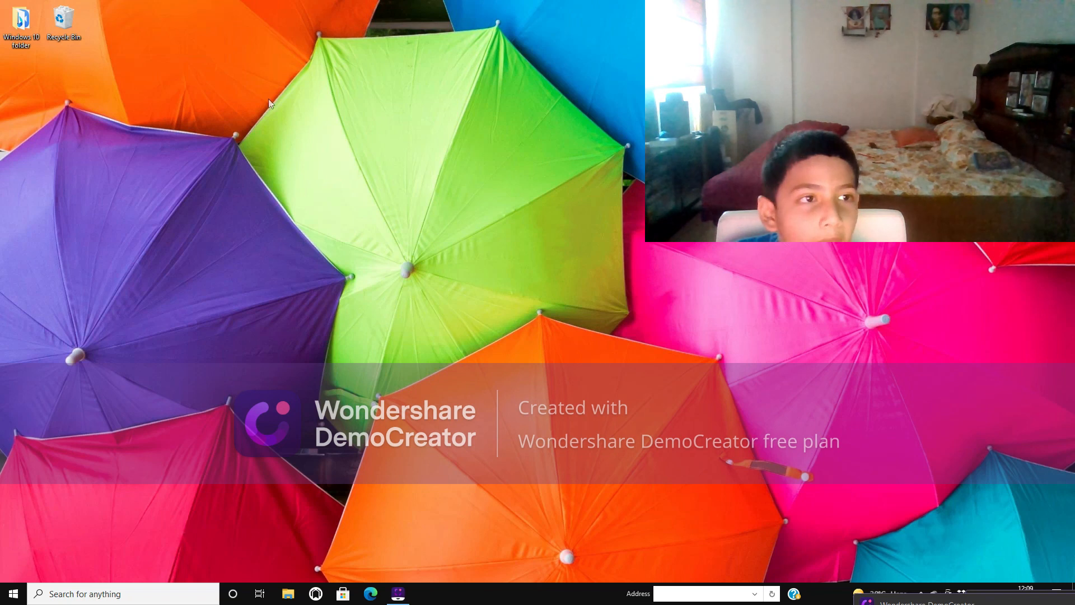
{"action": "left_click", "coordinate": [16, 17]}
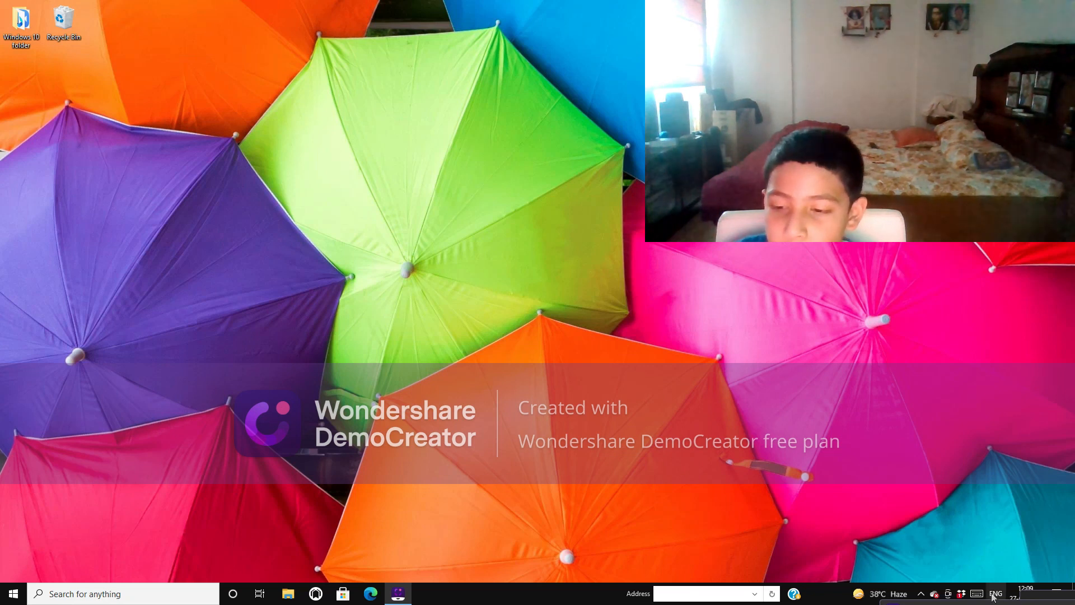
{"action": "left_click", "coordinate": [397, 593]}
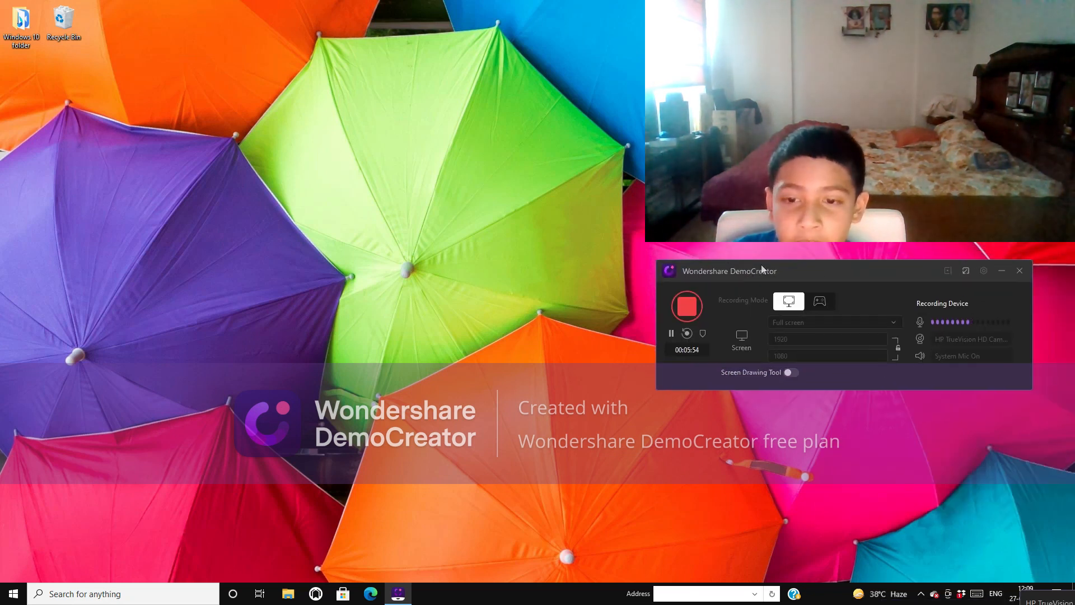
{"action": "left_click_drag", "start_coordinate": [729, 269], "coordinate": [493, 456]}
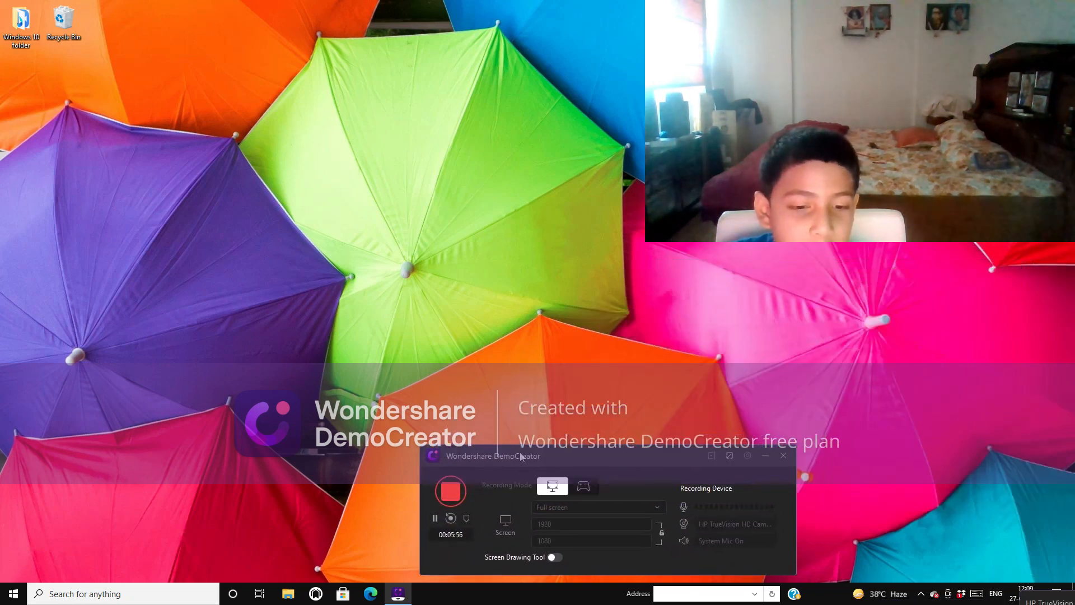